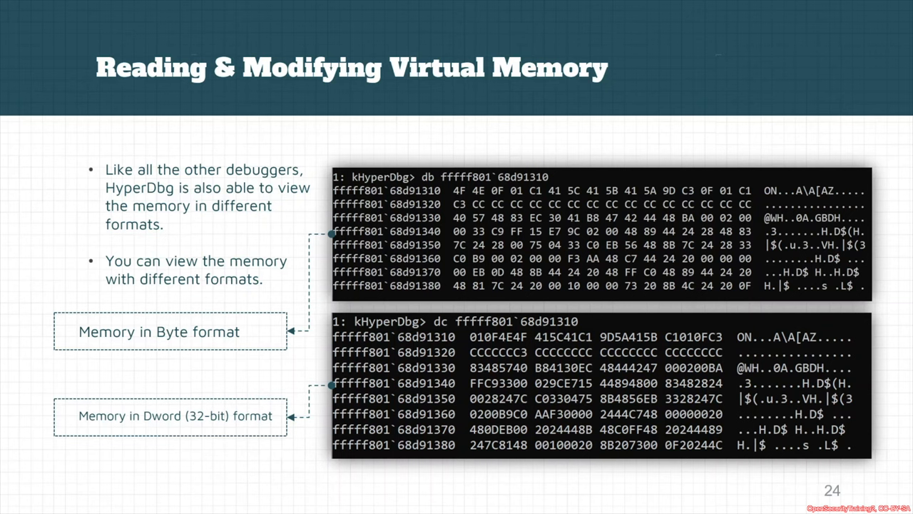
mouse_move(325, 448)
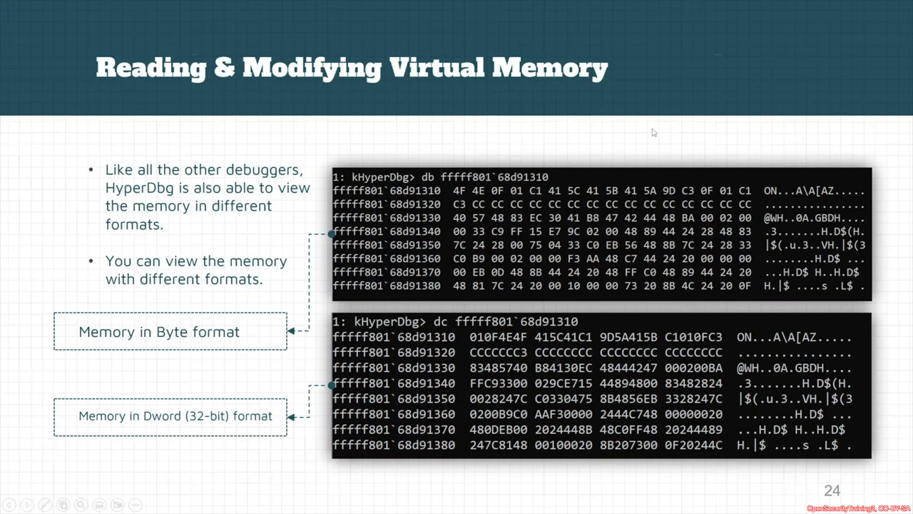
mouse_move(536, 198)
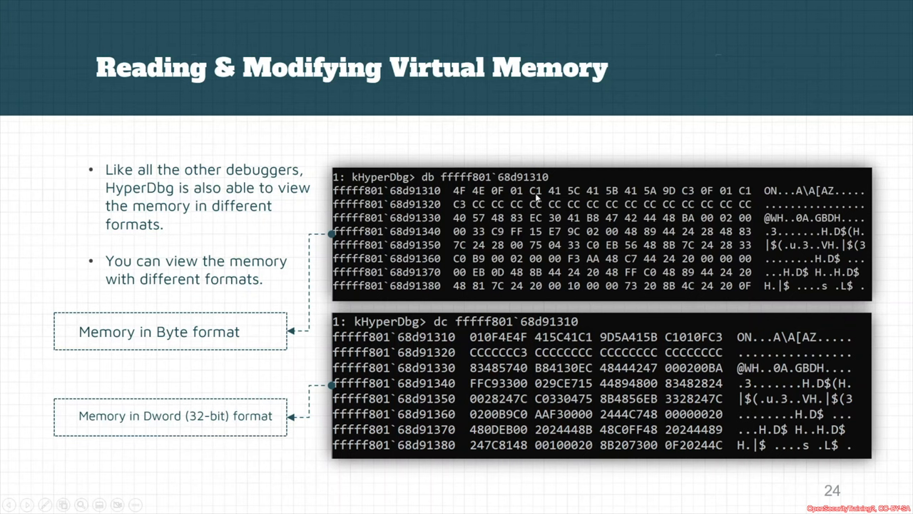
mouse_move(501, 173)
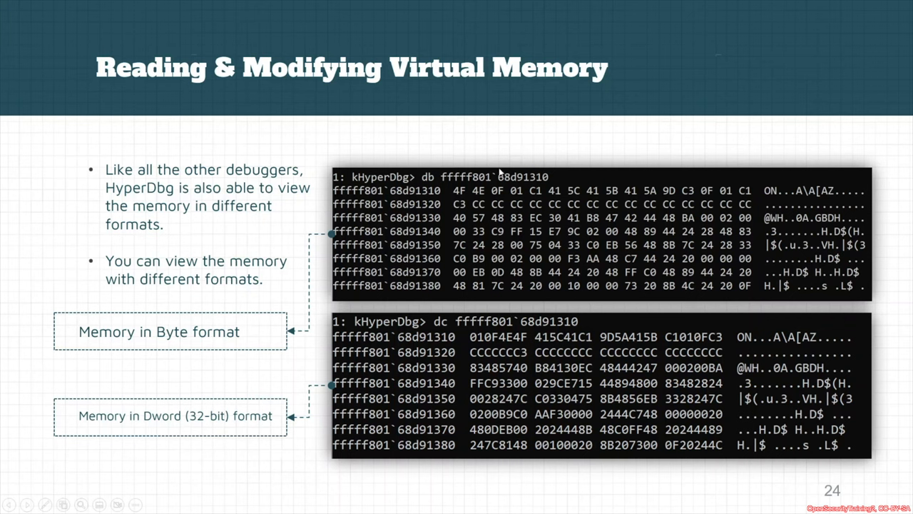
mouse_move(473, 335)
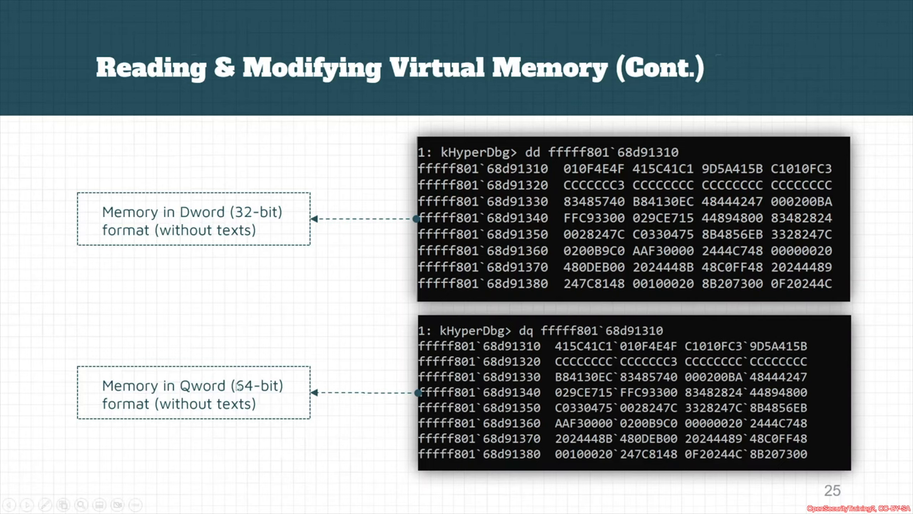
- Advance to slide 26 on editing memory and exit the slideshow to reveal hyperdbg-cli
key("Right")
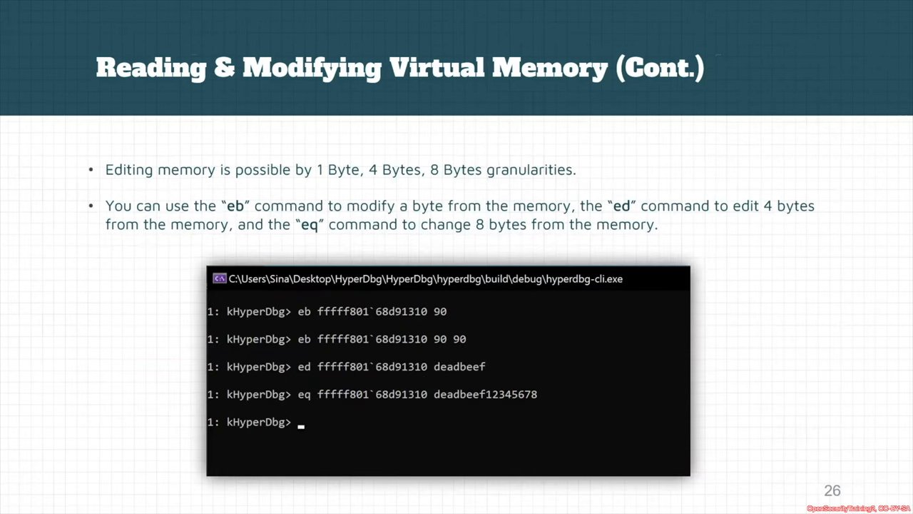
key("Escape")
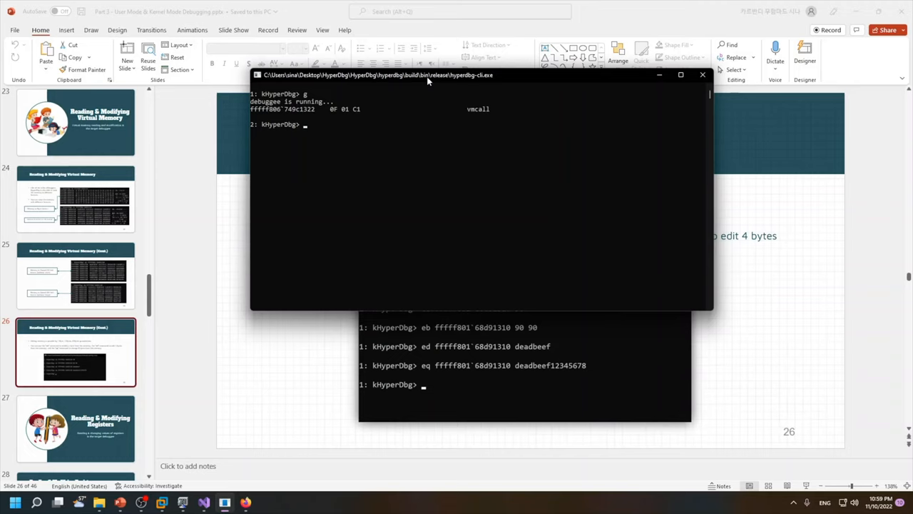
- Dump bytes of nt!ExAllocatePoolWithTag with db after a misspelled symbol fails to resolve
type("db")
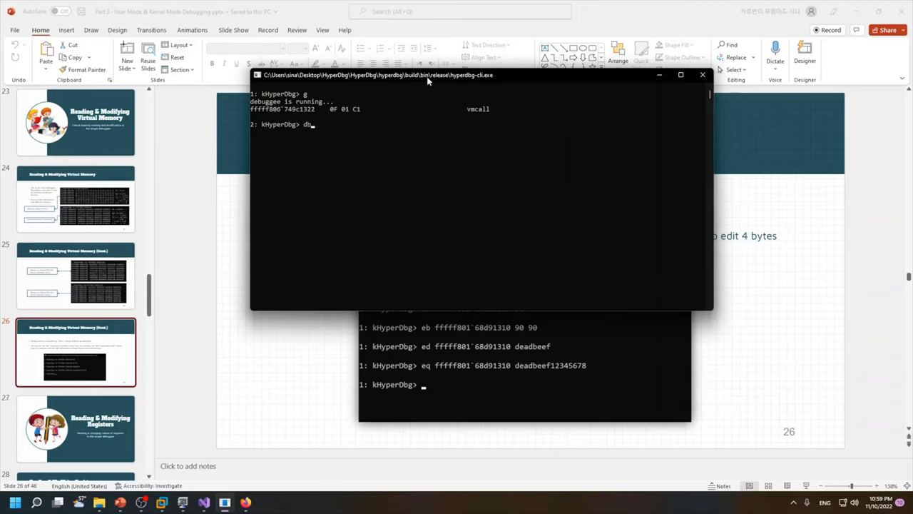
type("nt!")
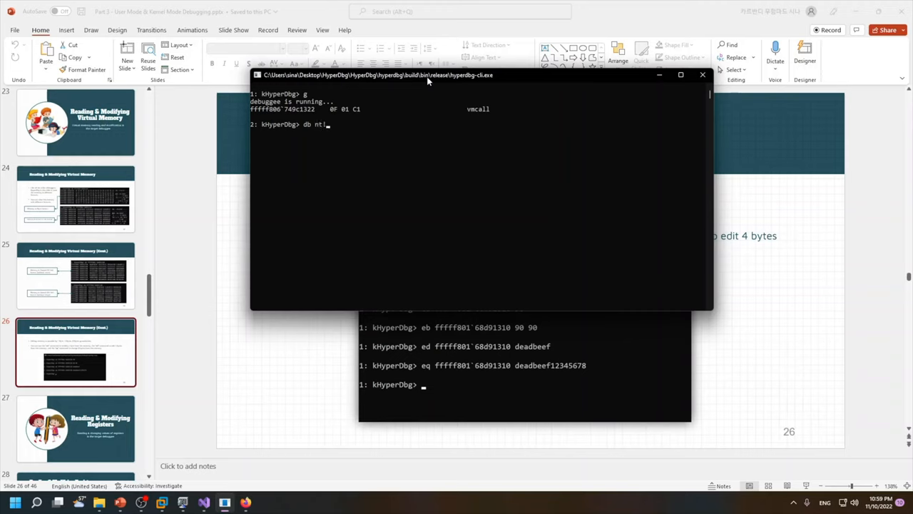
type("RE")
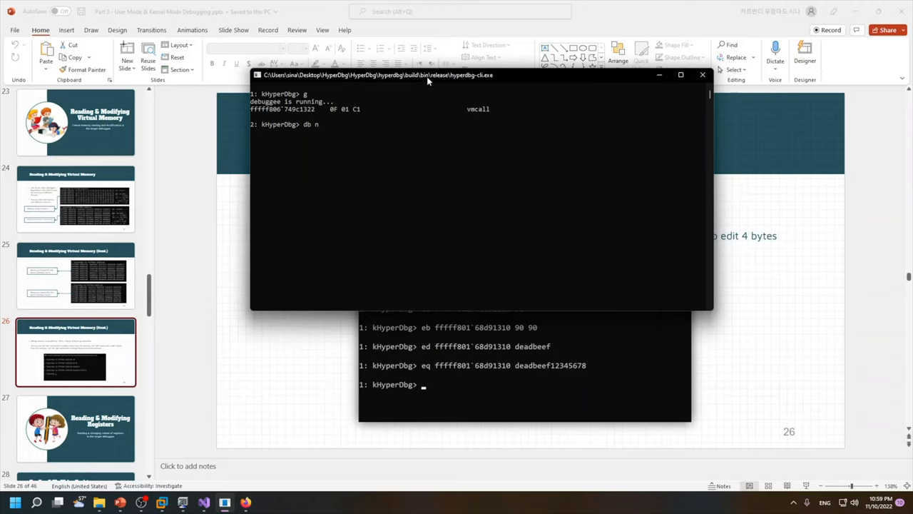
type("t!EX")
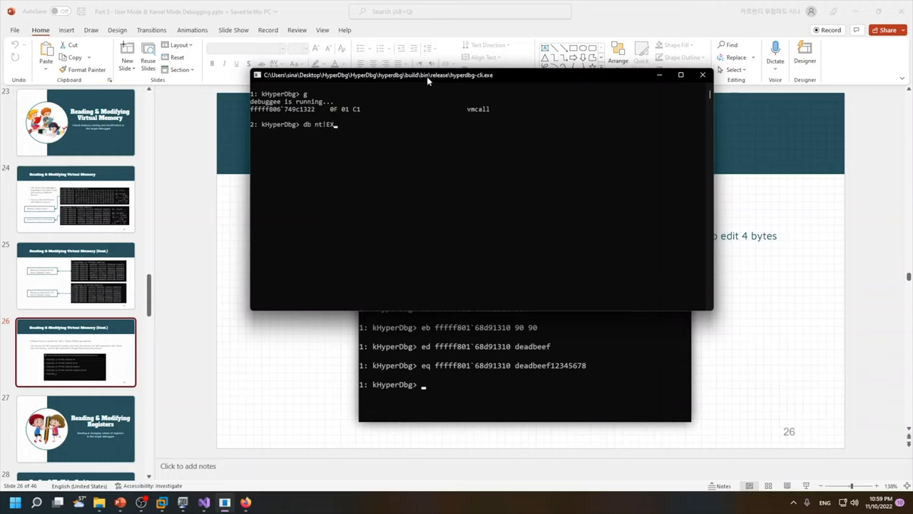
type("AllocatePoolWith")
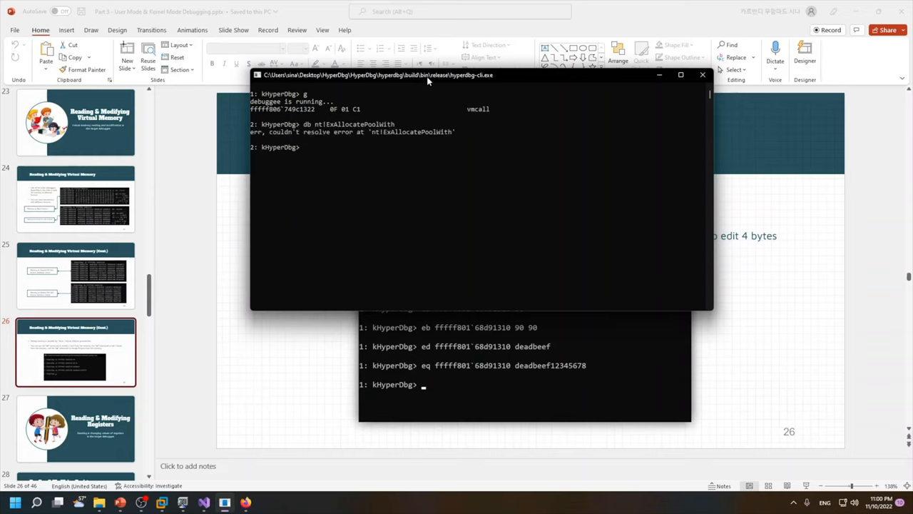
type("db nt!ExAllocatePoolWithTag")
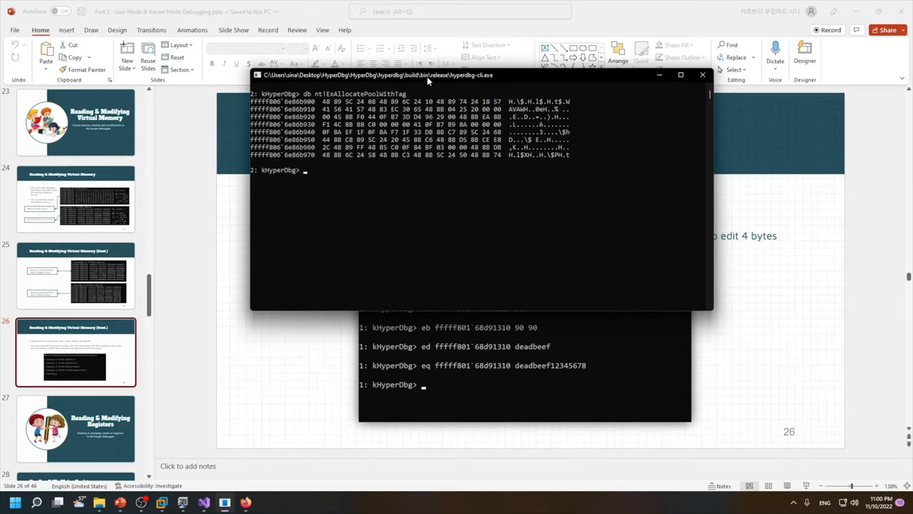
- Highlight the function's first bytes in the dump, then show the editing-memory slide full screen
left_click_drag(323, 102, 401, 102)
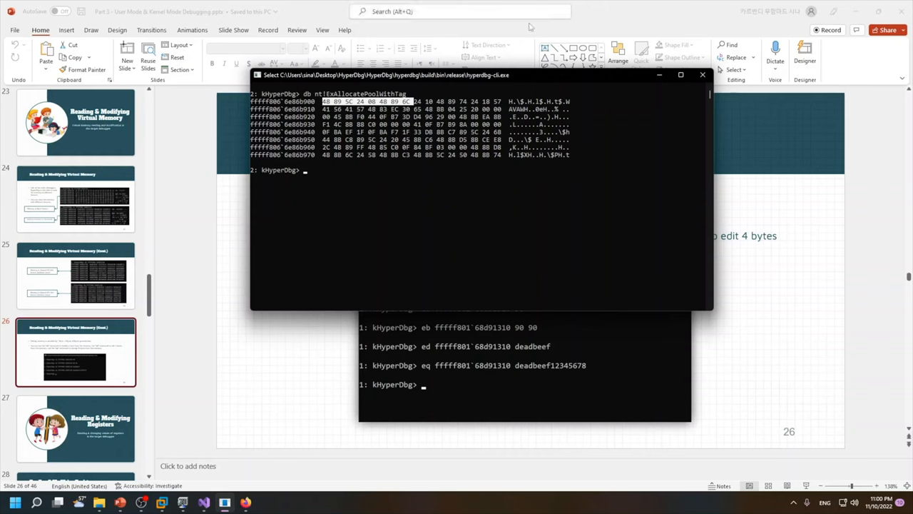
left_click_drag(388, 75, 447, 140)
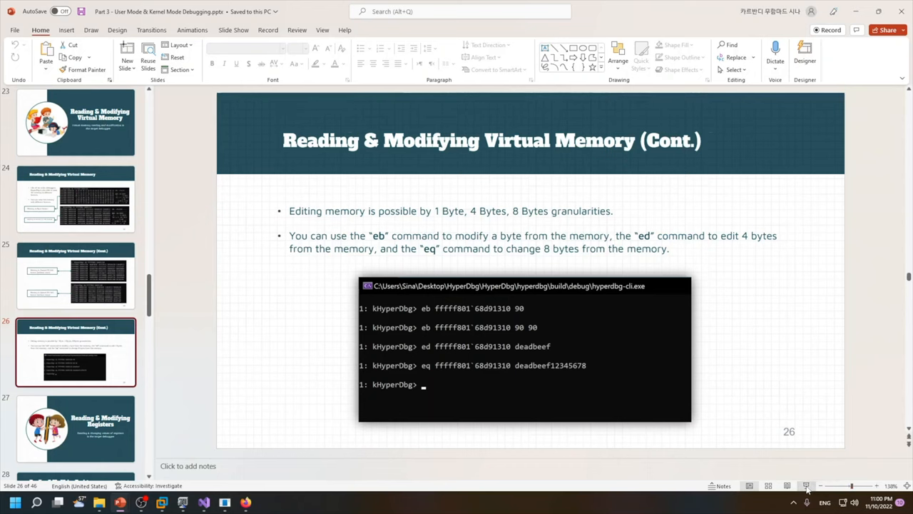
left_click(806, 485)
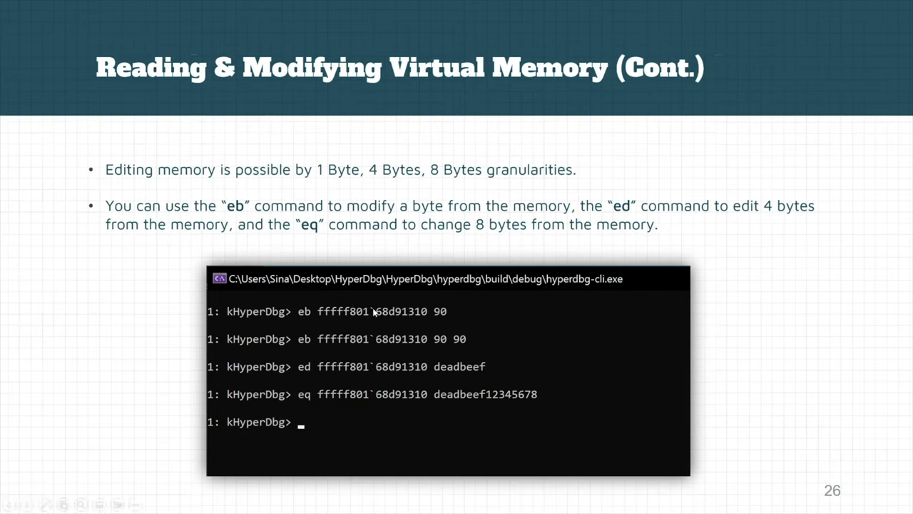
- Exit the slideshow so the HyperDbg byte dump sits over the slide
key("Escape")
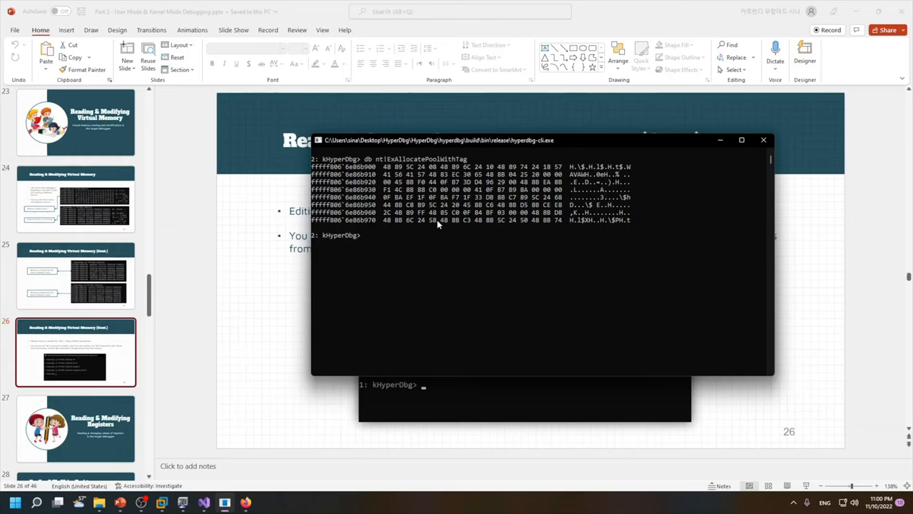
- Patch nt!ExAllocatePoolWithTag's first four bytes to 90 with eb and re-dump to verify
type("e")
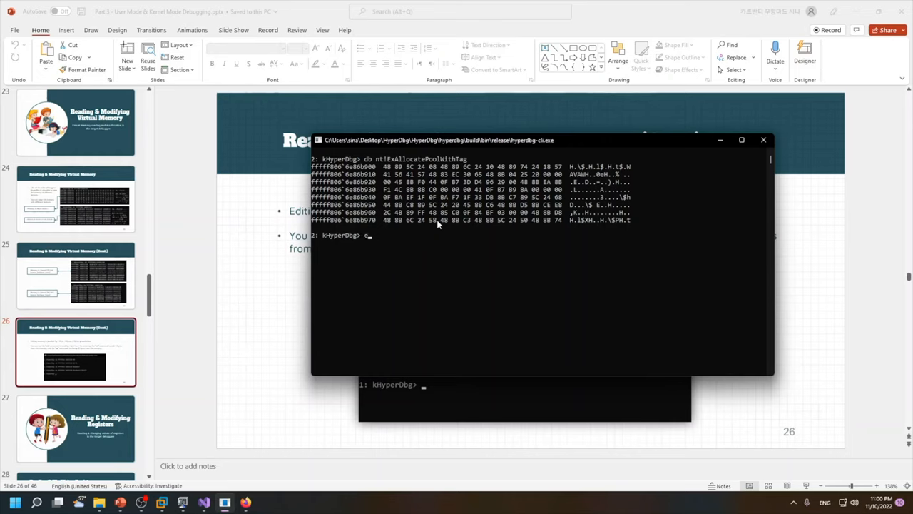
type("b nt!ExAllocatePoolWithTag")
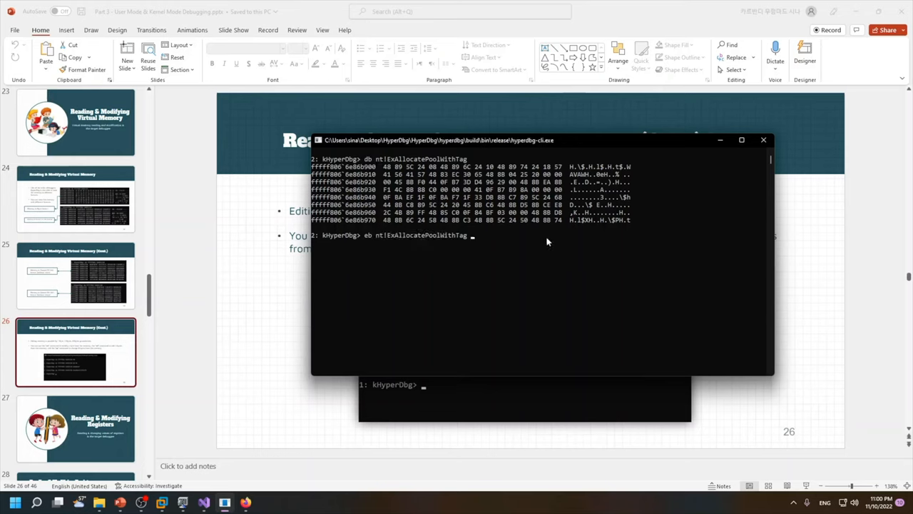
type("90 90 90 90")
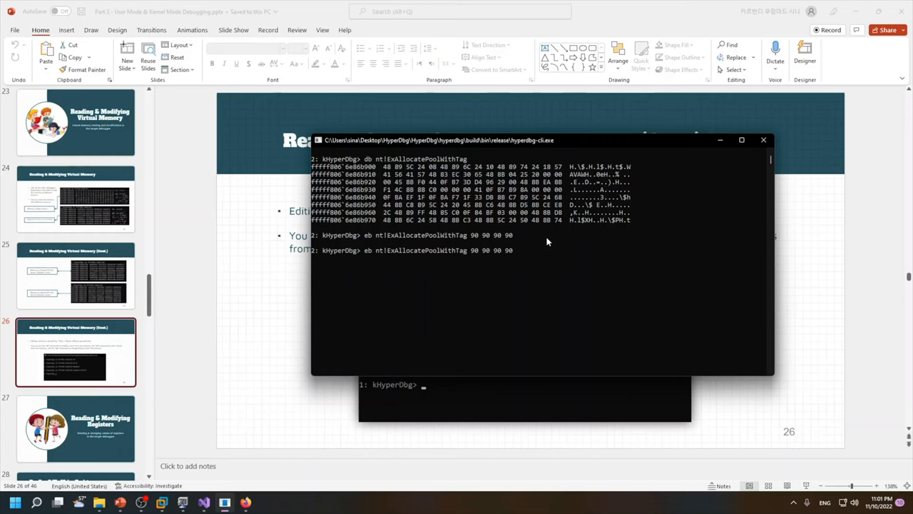
type("db nt!ExAllocatePoolWithTag")
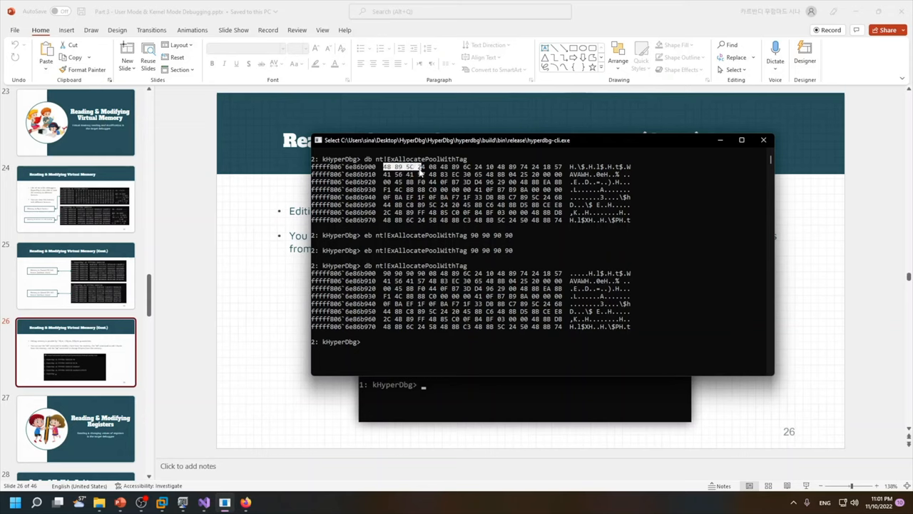
- Restore bytes 48 89 5C 24 at nt!ExAllocatePoolWithTag and resume the debuggee with g
type("db nt!ExAllocatePoolWithTag")
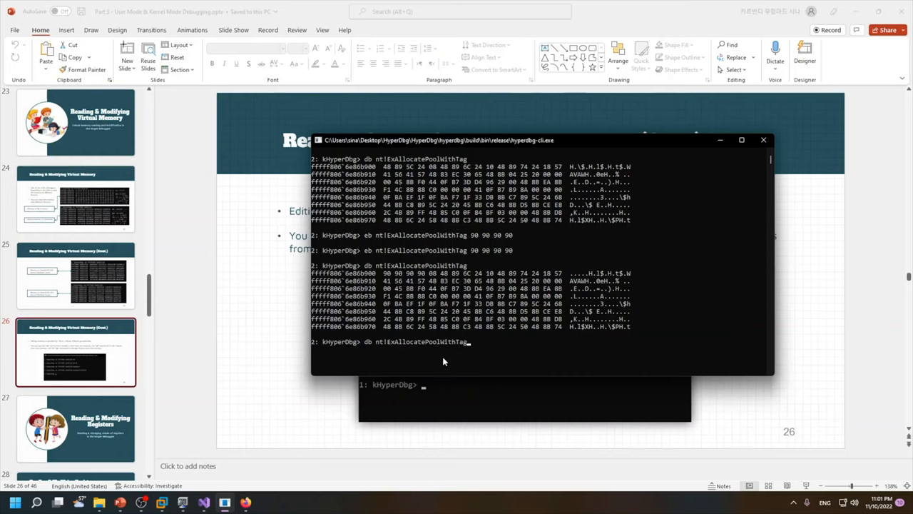
type(".debug remote namedpipe \\\\.\\pipe\\HyperDbgPipe")
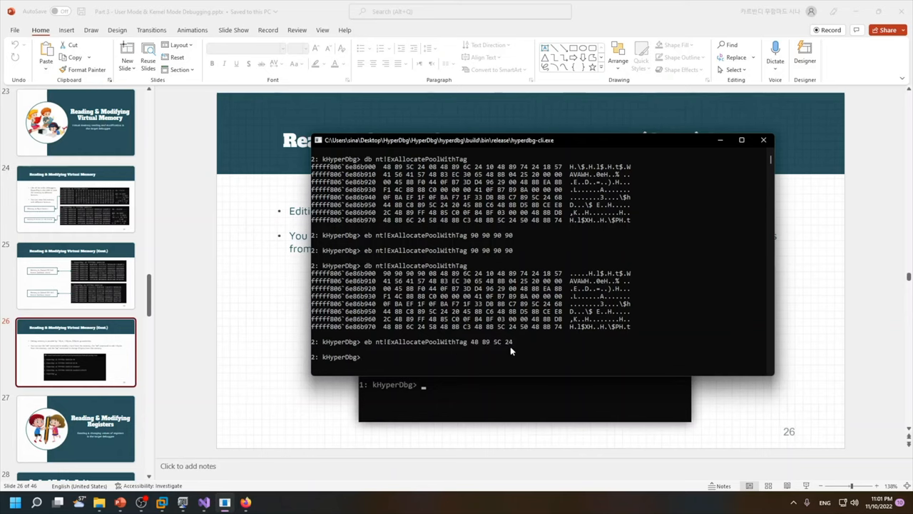
type("g")
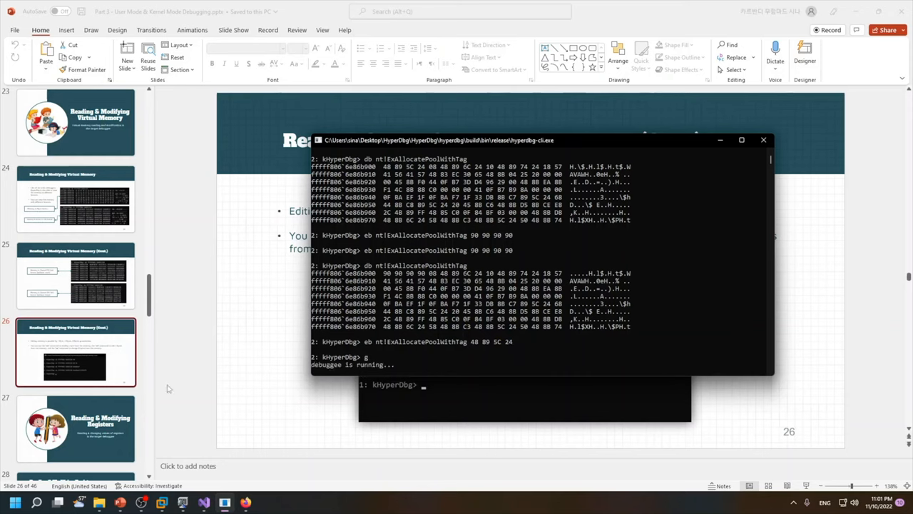